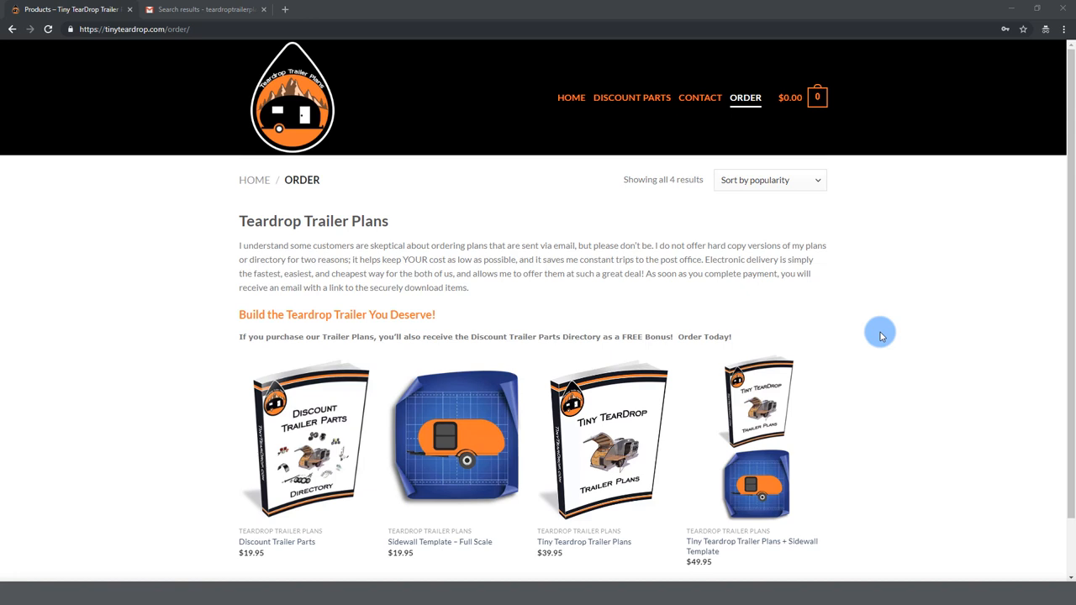
mouse_move(921, 346)
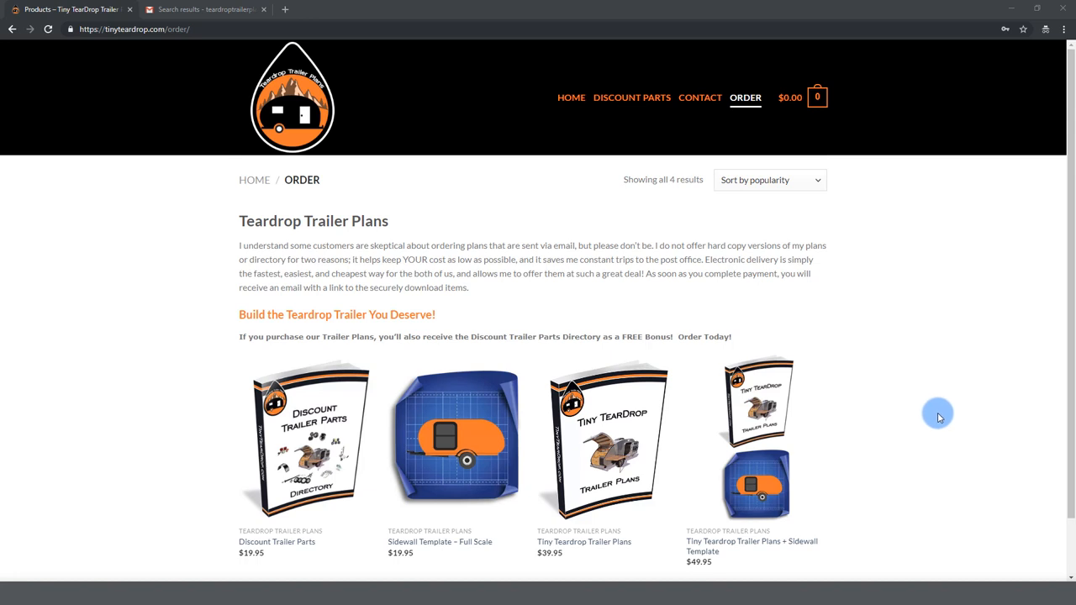
mouse_move(810, 488)
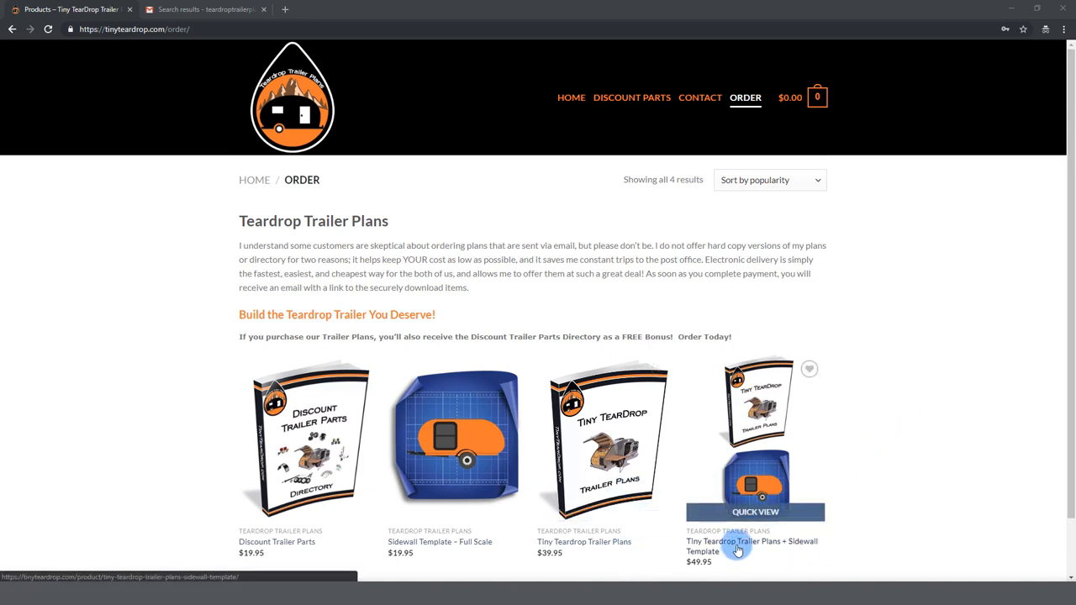
mouse_move(777, 444)
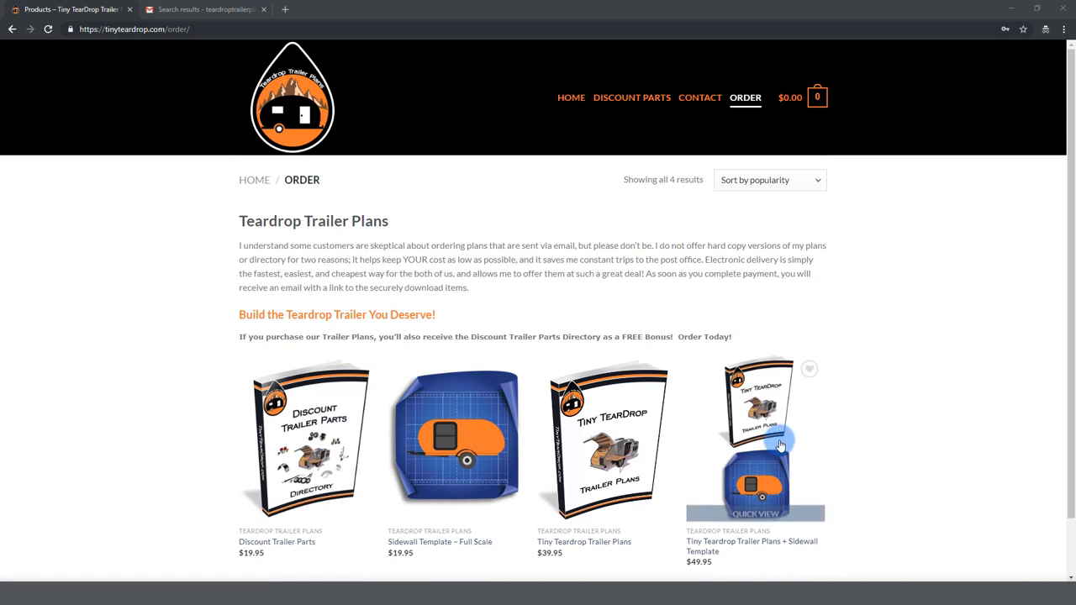
Add the Trailer Plans + Sidewall Template bundle to the cart and start checkout for $49.95
left_click(755, 437)
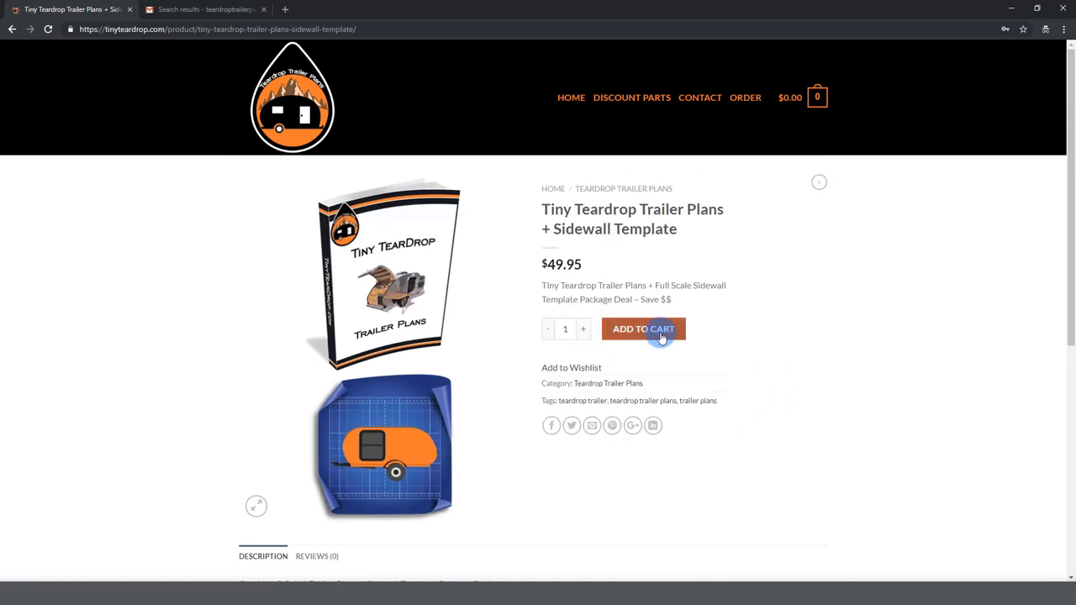
left_click(642, 328)
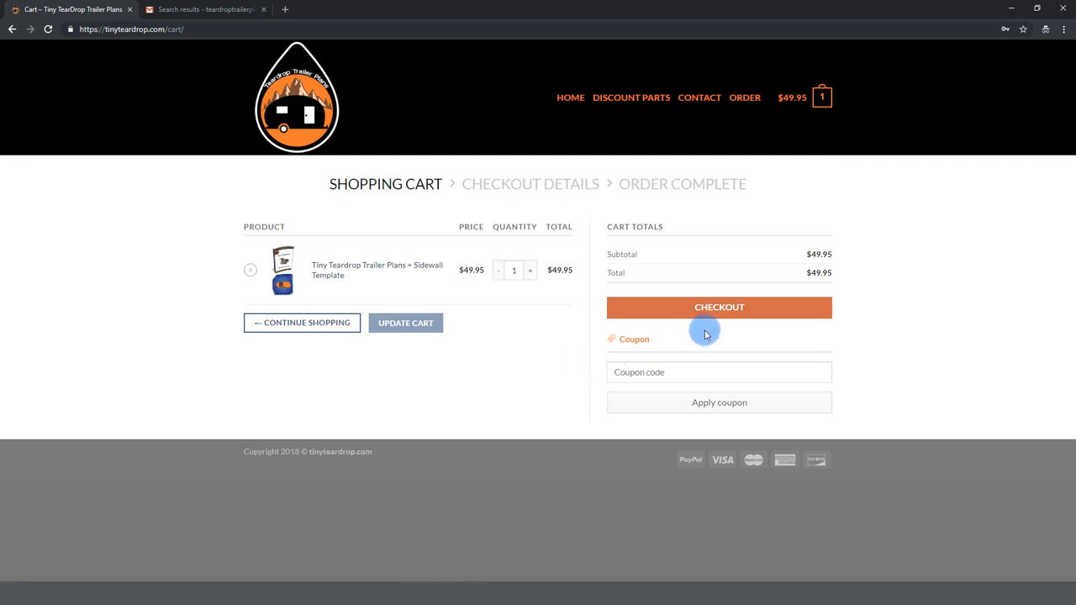
left_click(719, 306)
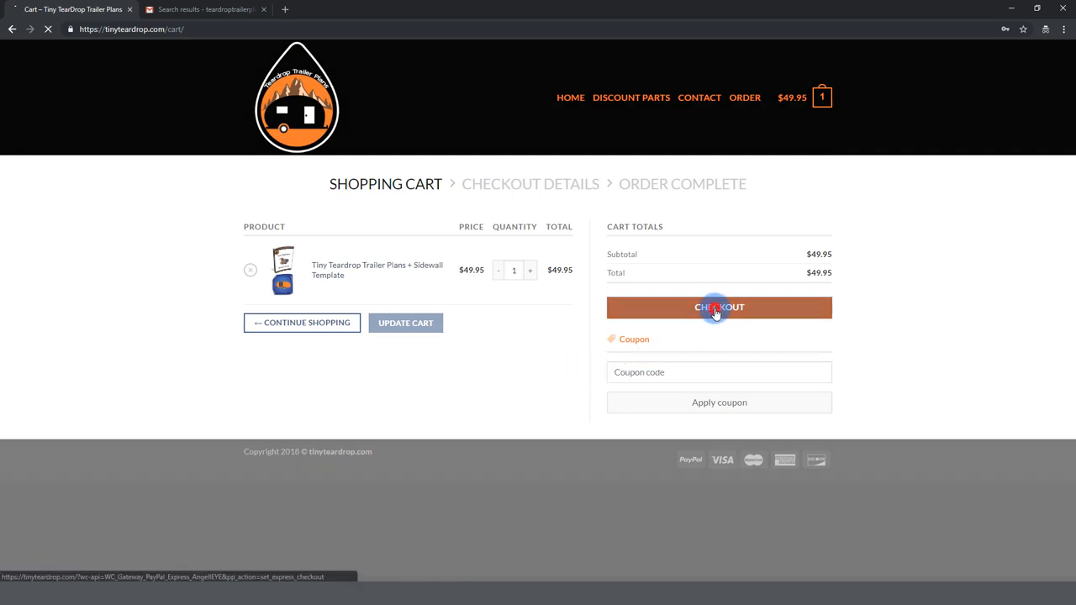
left_click(720, 306)
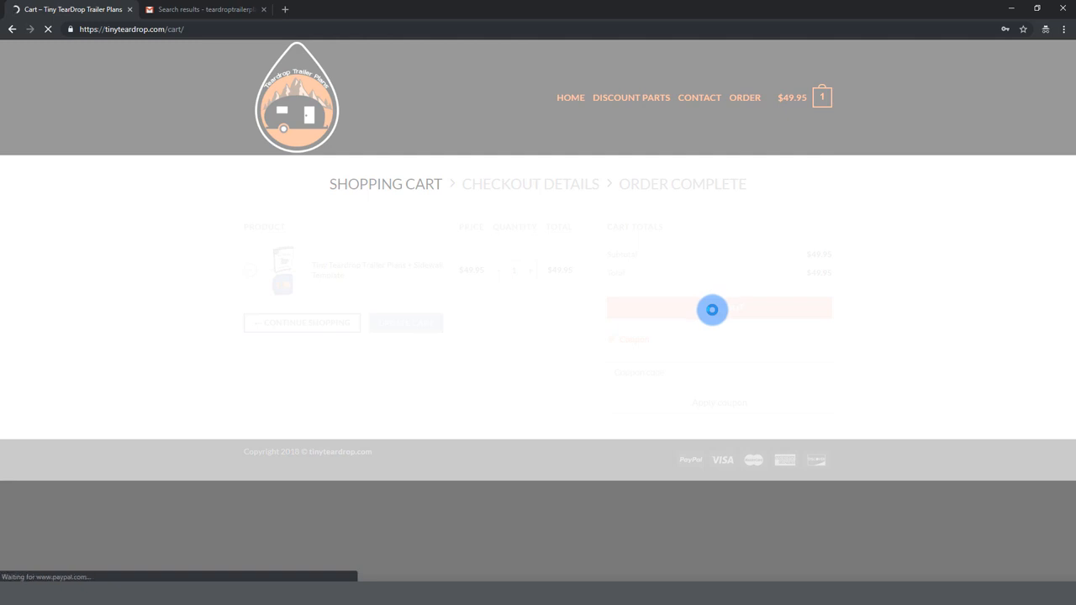
left_click(719, 308)
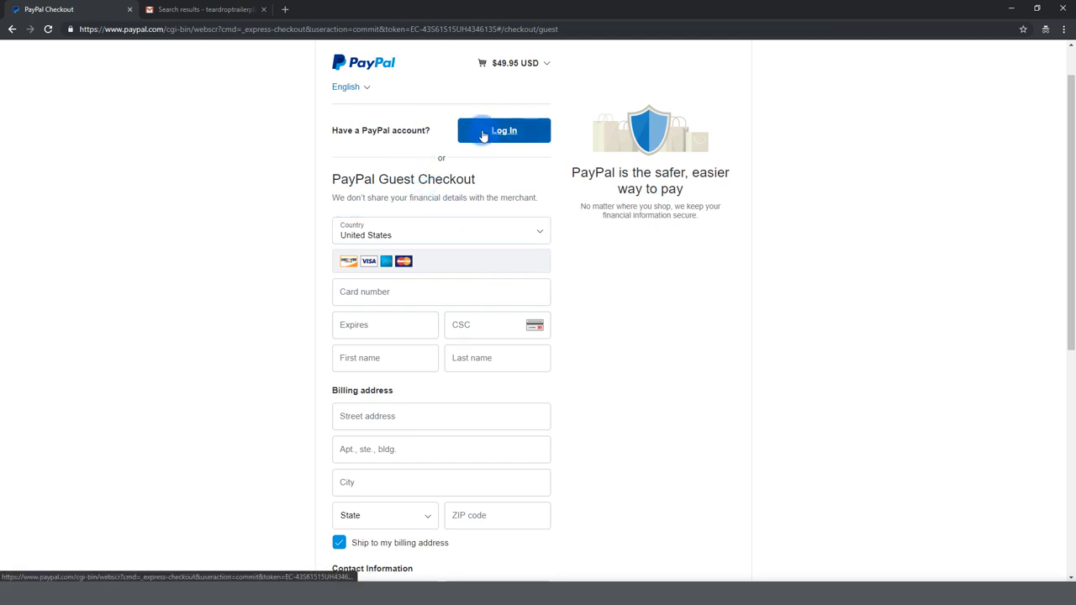
mouse_move(511, 195)
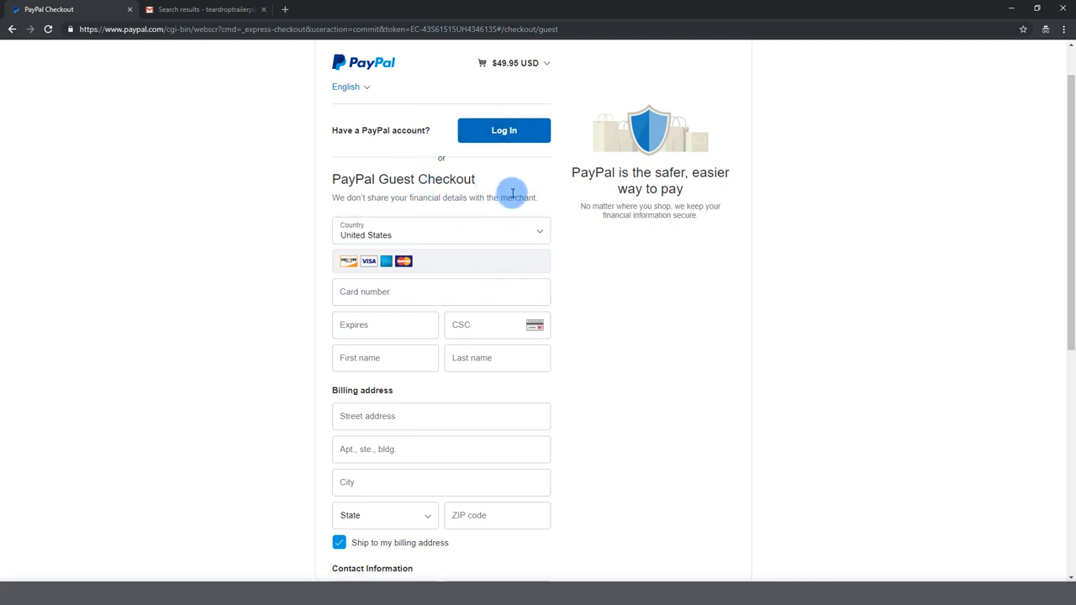
left_click(440, 231)
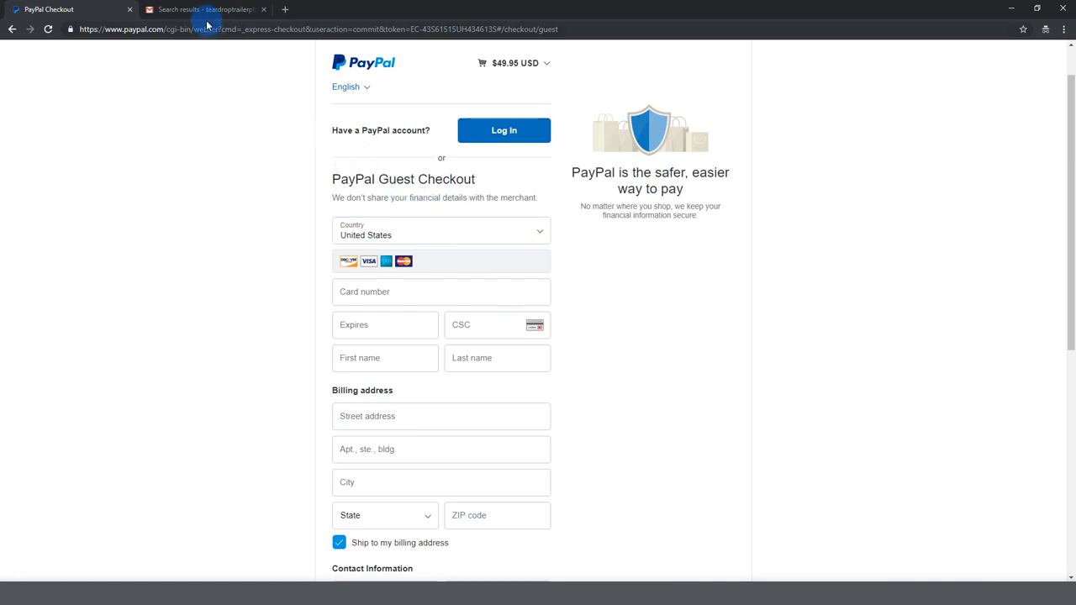
From the order-complete email's Downloads table, download the Tiny Teardrop Trailer Plans PDF
left_click(205, 10)
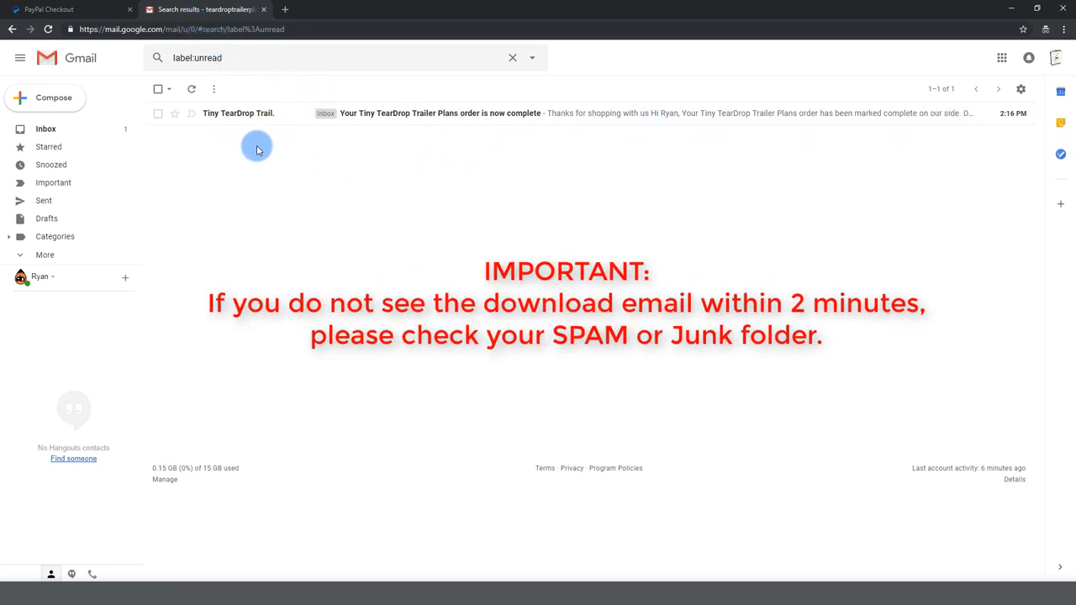
mouse_move(583, 116)
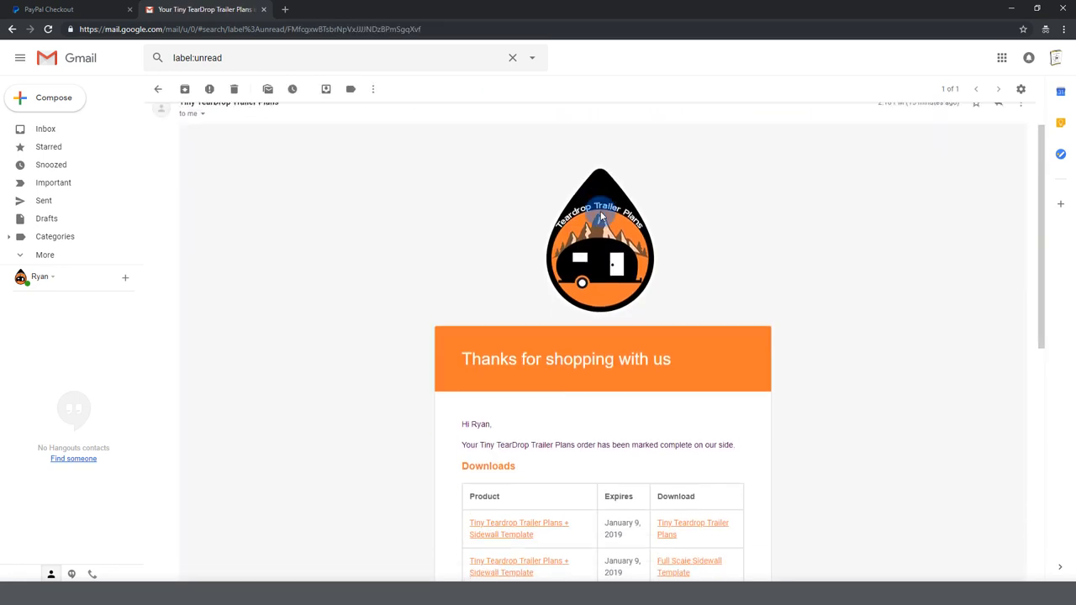
scroll("down", 3)
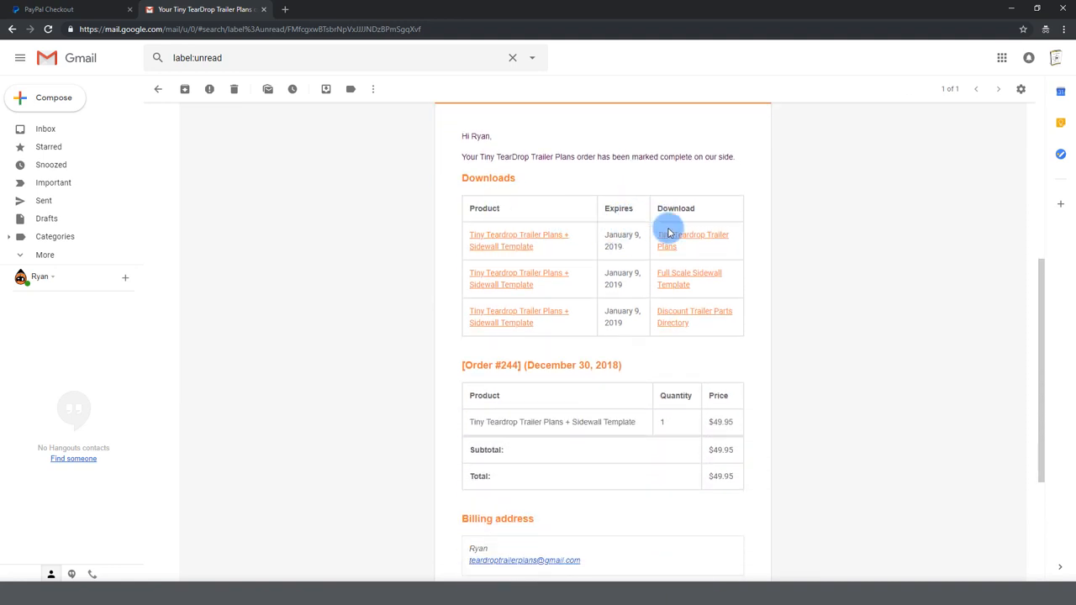
mouse_move(740, 373)
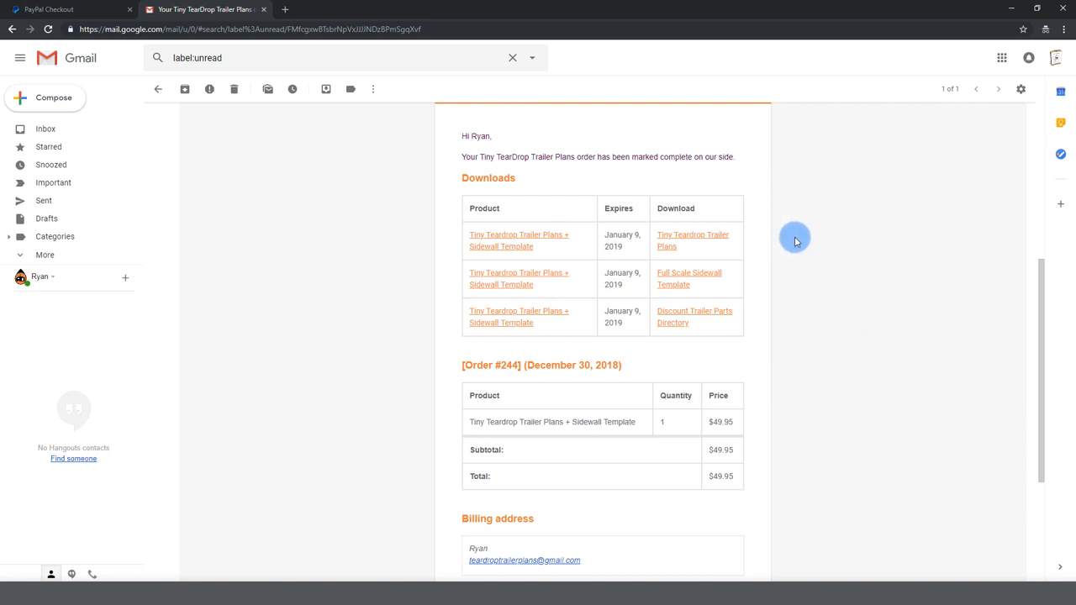
mouse_move(695, 217)
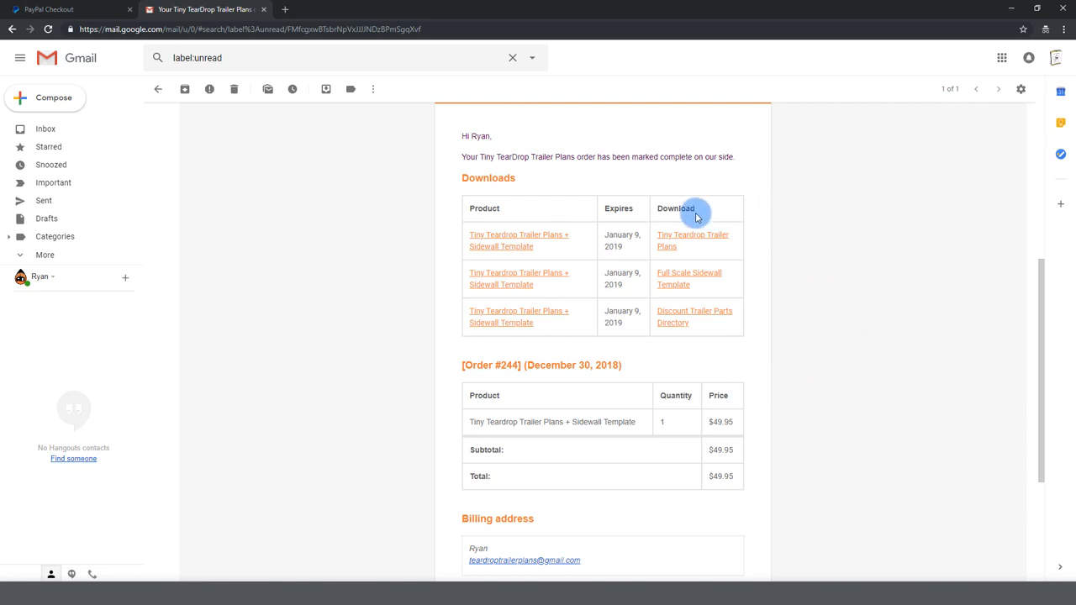
mouse_move(679, 323)
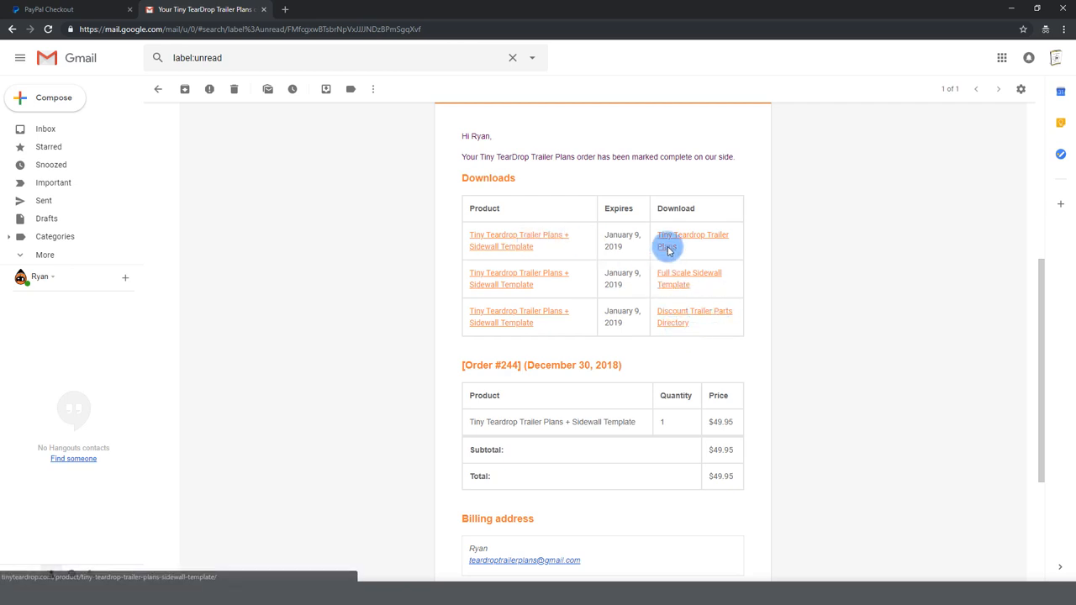
left_click(693, 240)
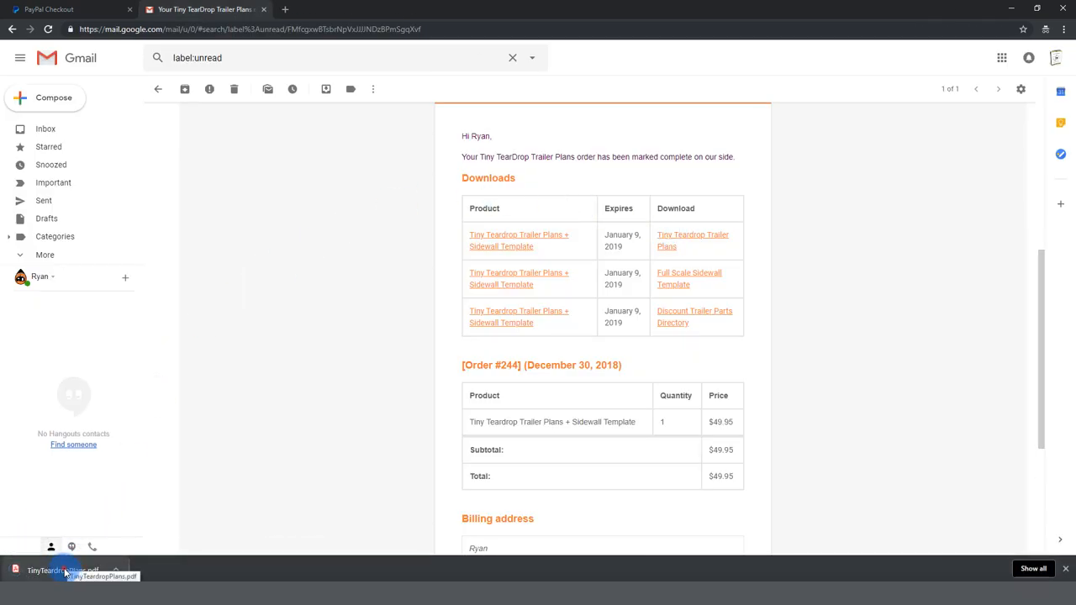
View the downloaded plans PDF from the frame and flooring pages down to the Sidewall Plot Map on page 6
left_click(59, 570)
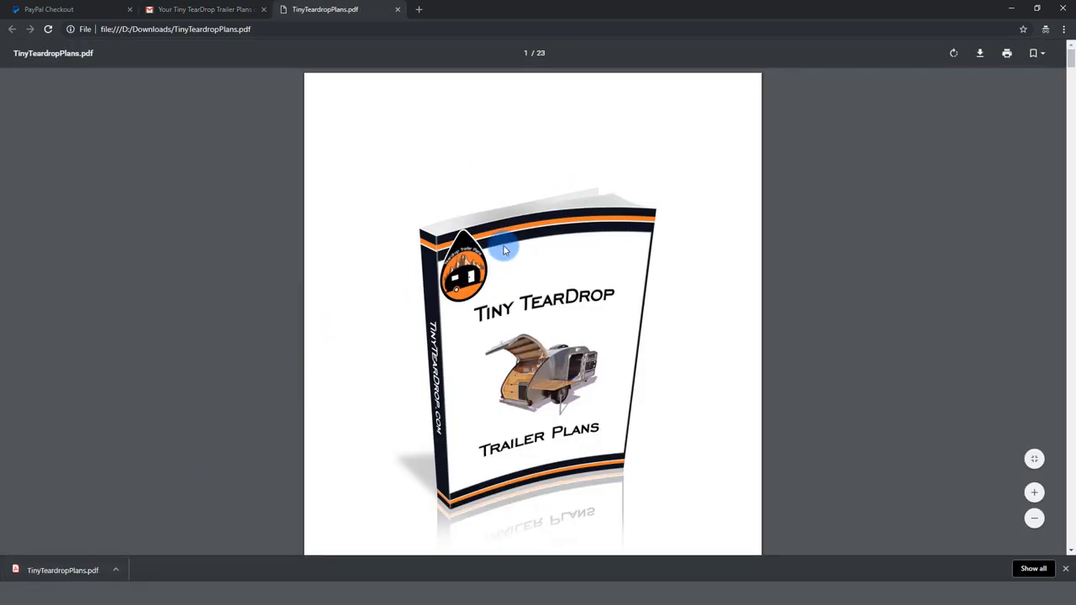
scroll("down", 3)
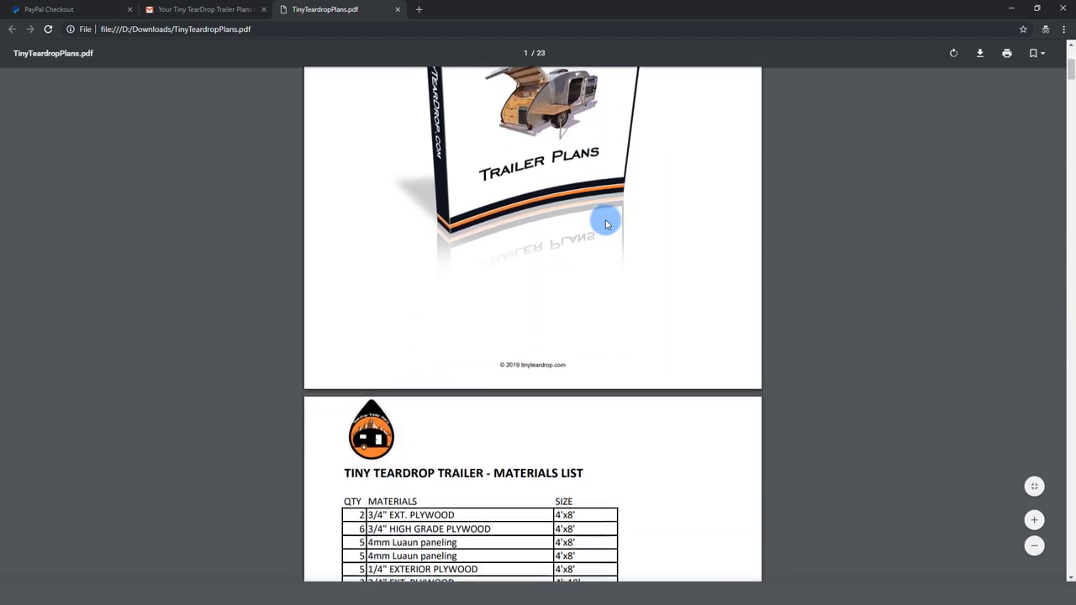
scroll("down", 3)
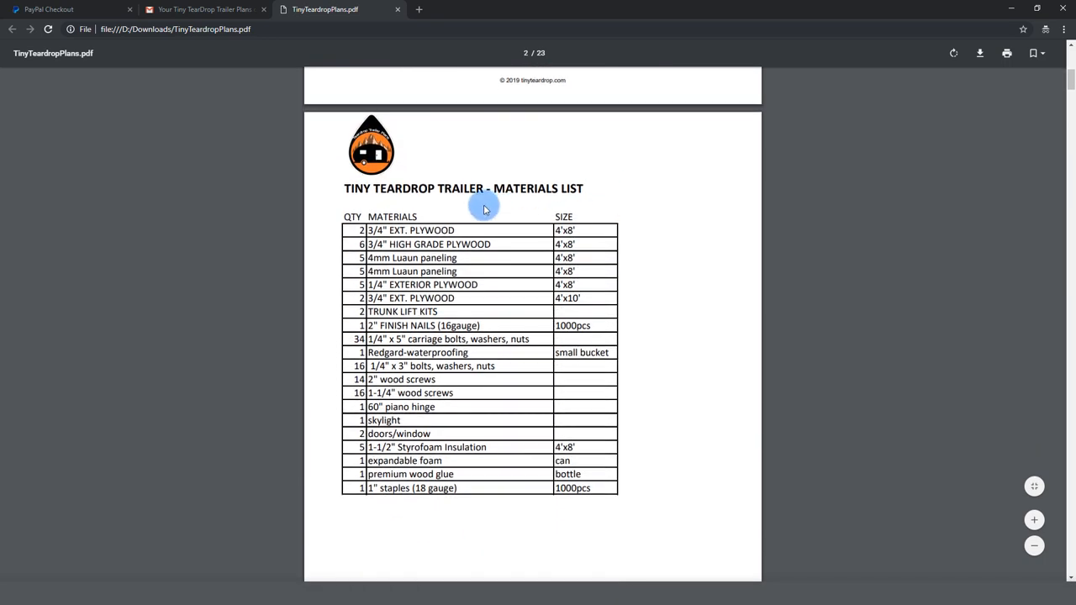
scroll("down", 3)
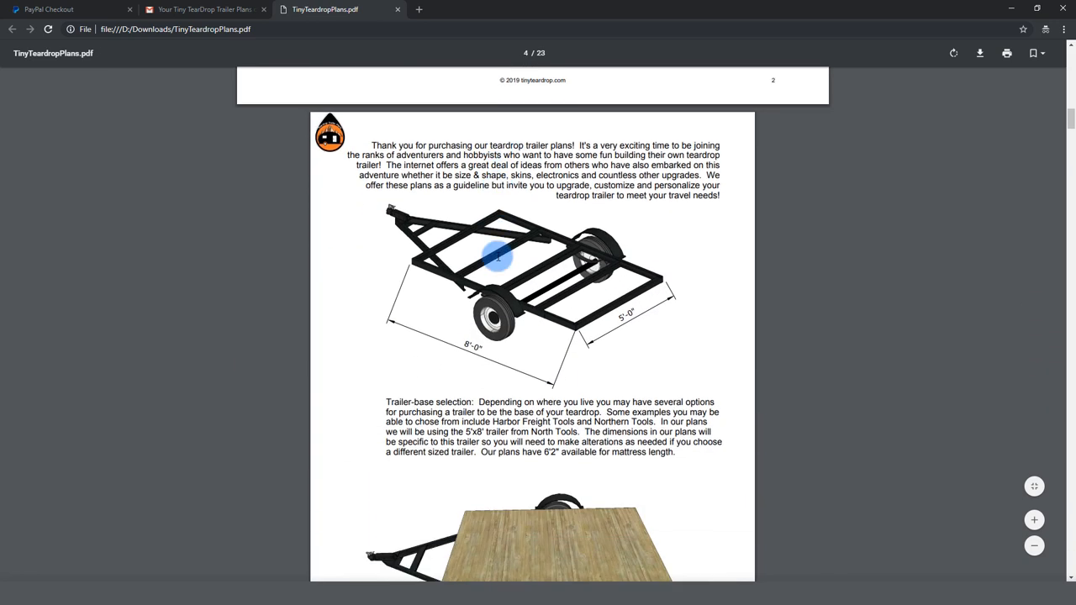
scroll("down", 3)
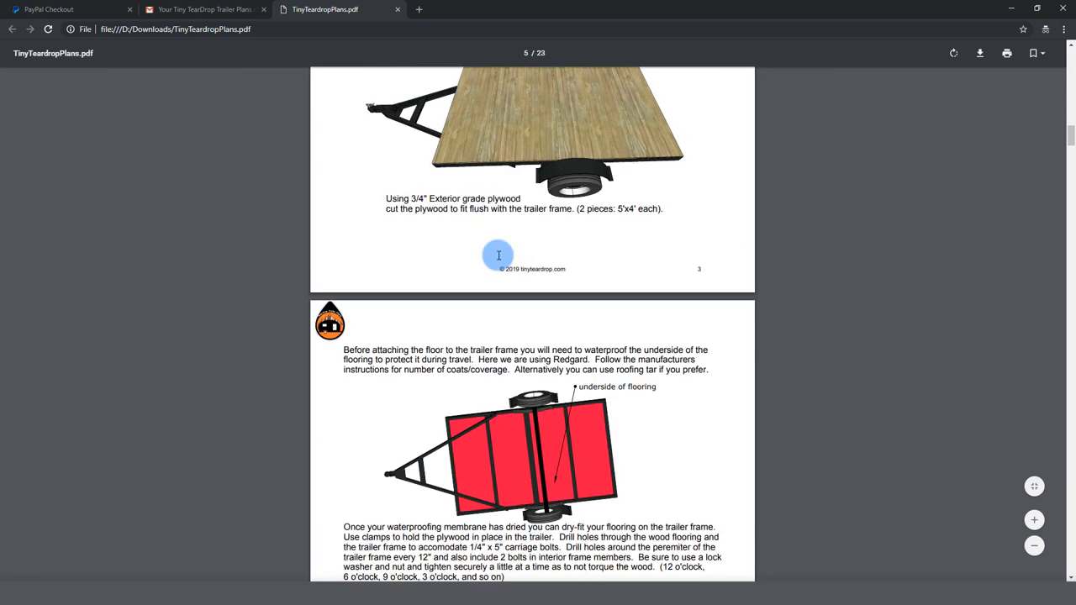
scroll("down", 3)
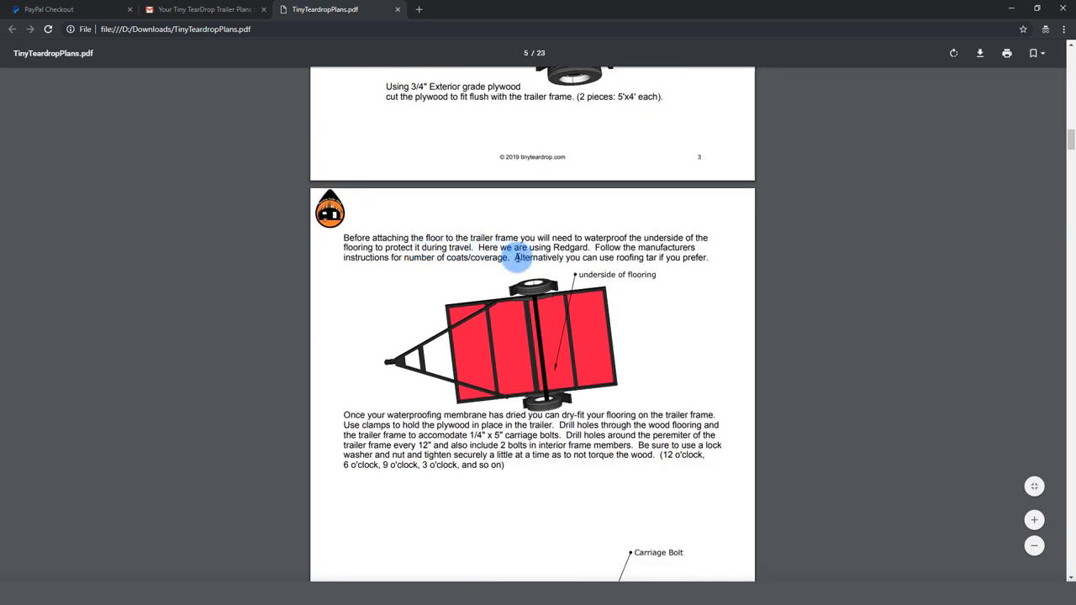
scroll("down", 3)
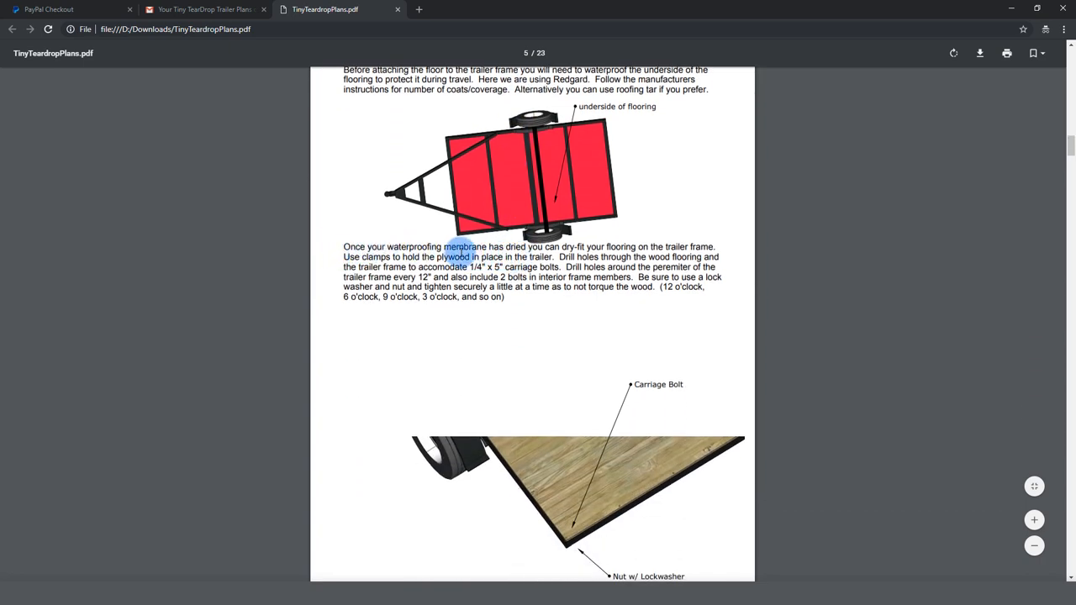
scroll("down", 3)
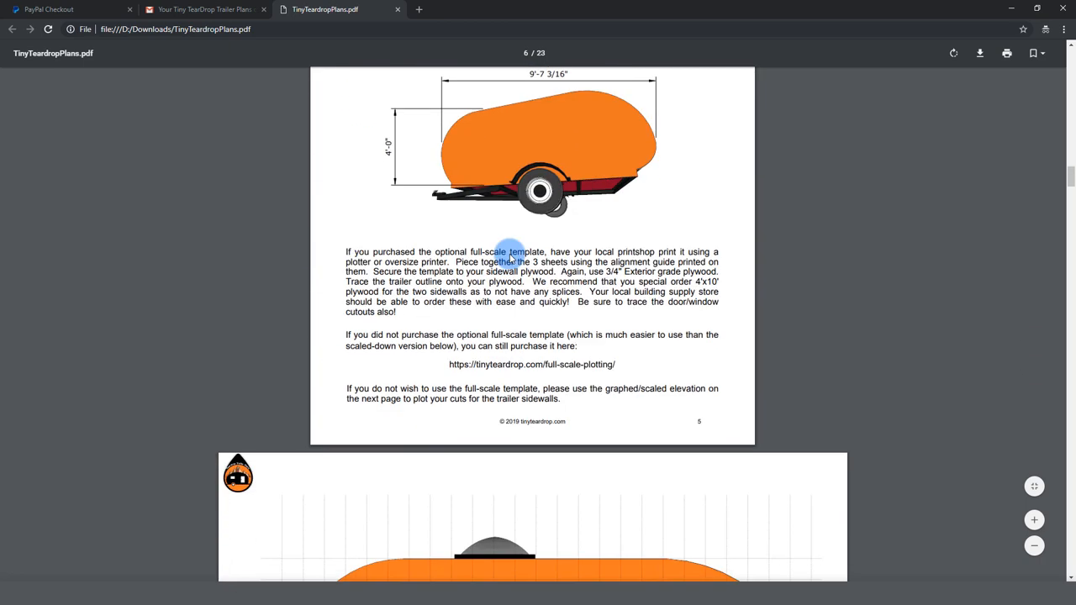
scroll("down", 3)
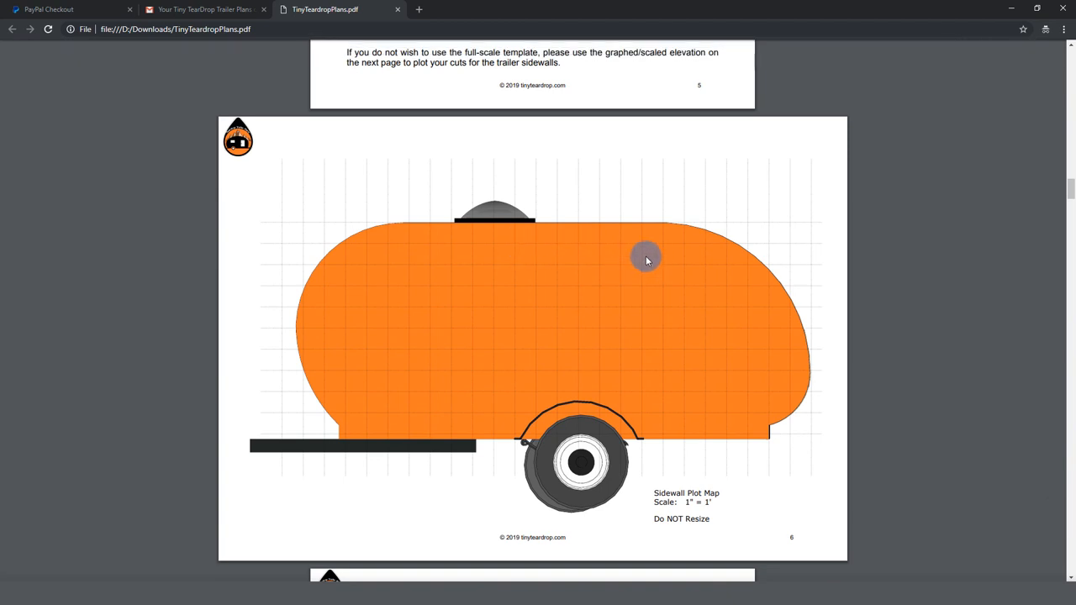
mouse_move(622, 262)
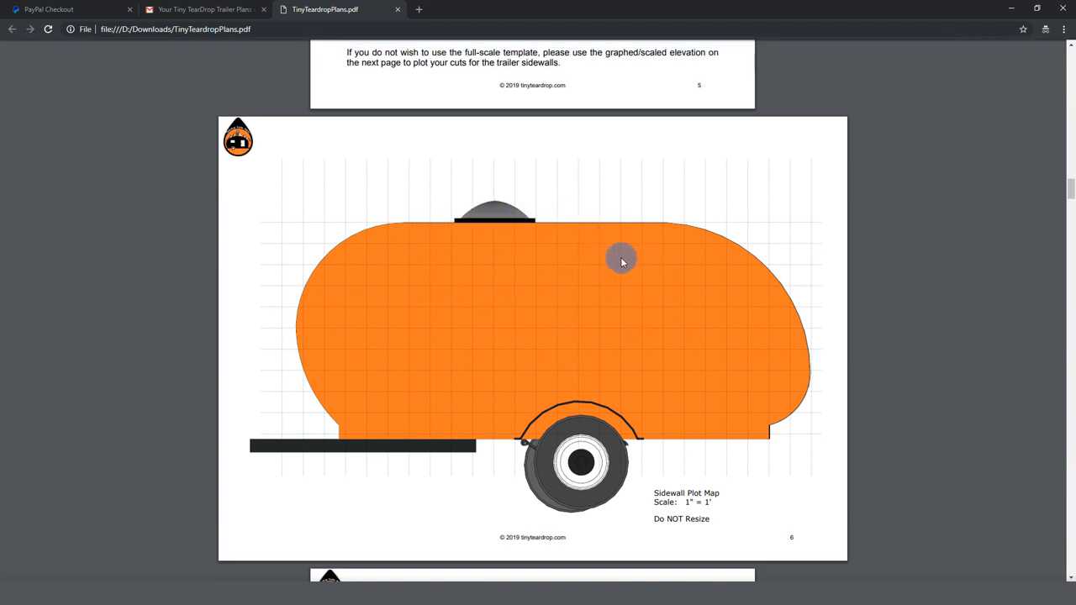
mouse_move(572, 377)
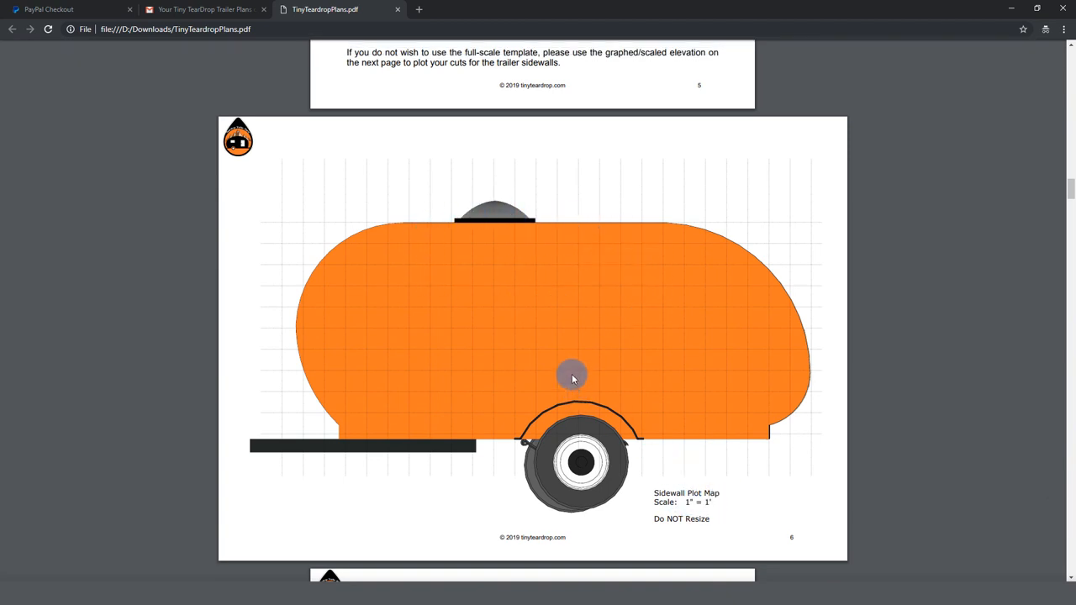
mouse_move(481, 249)
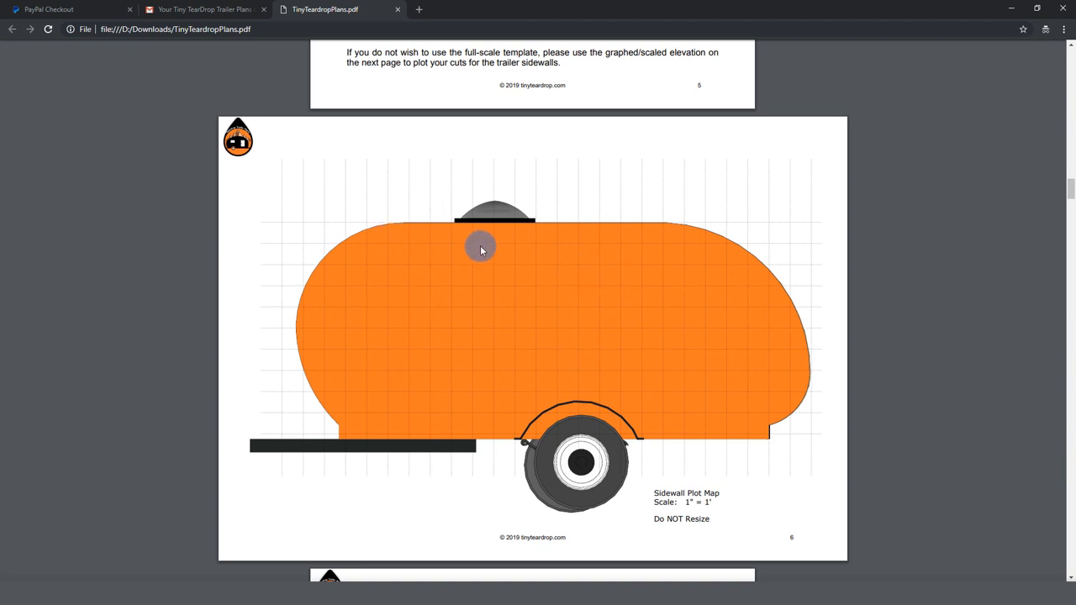
mouse_move(486, 255)
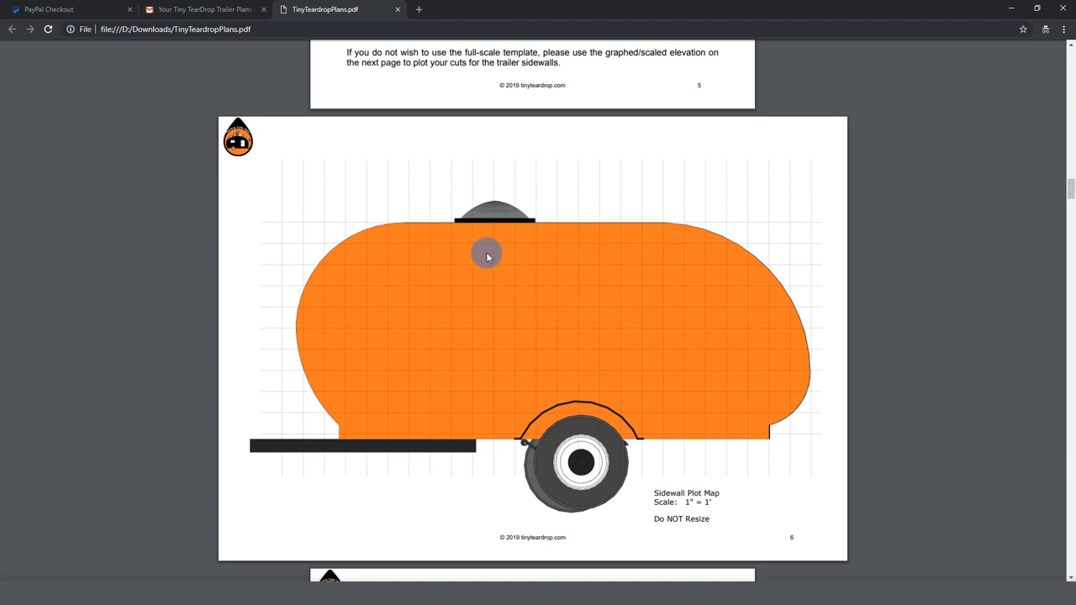
mouse_move(467, 380)
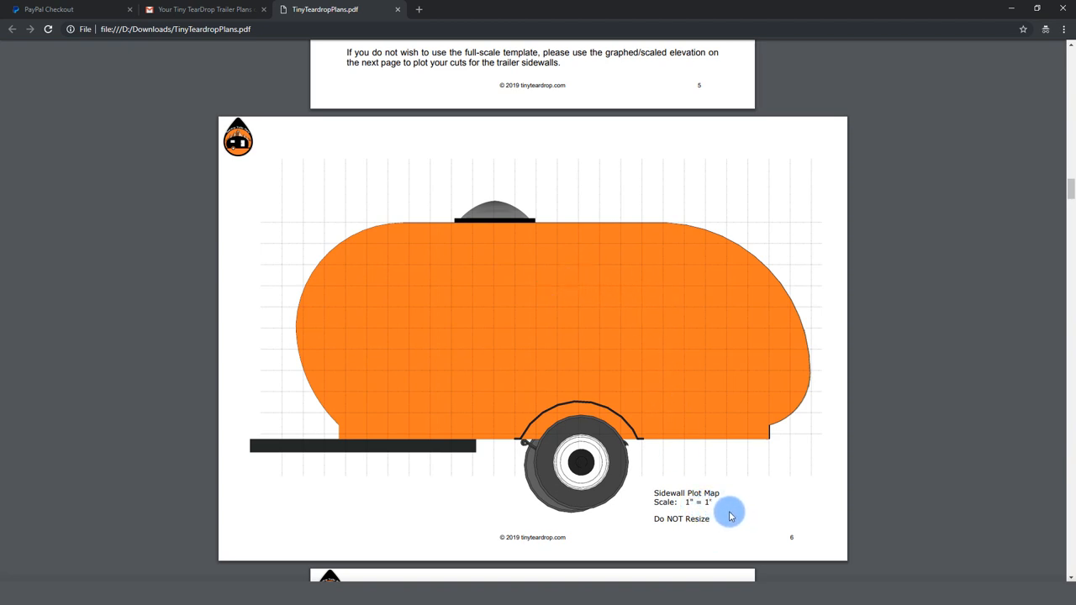
mouse_move(542, 328)
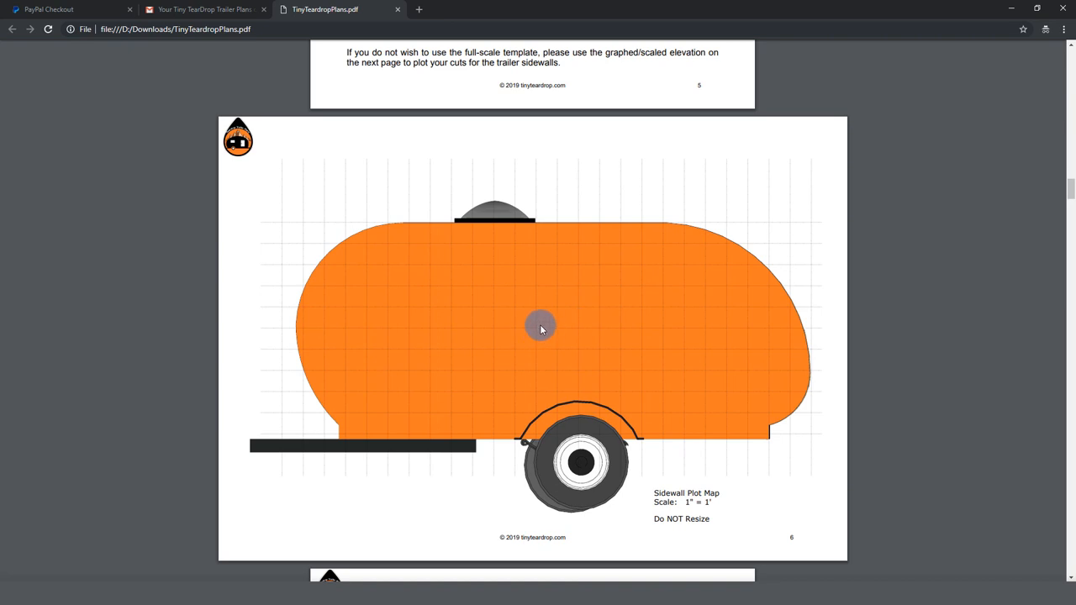
scroll("down", 3)
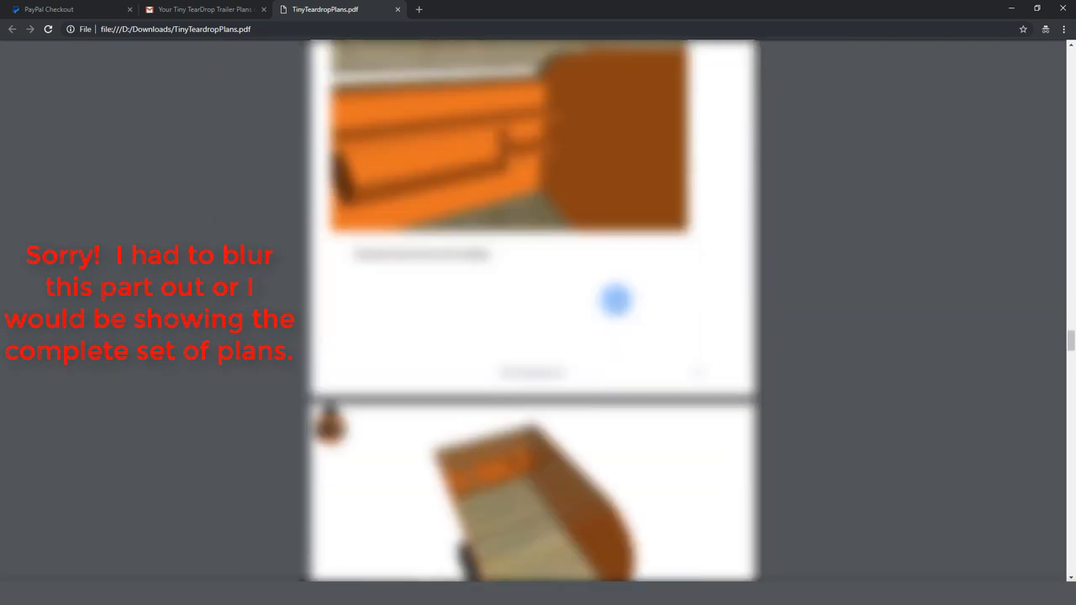
Continue down the plans to the upgrades and add-ons page with orange trailer illustrations, around page 22
scroll("down", 3)
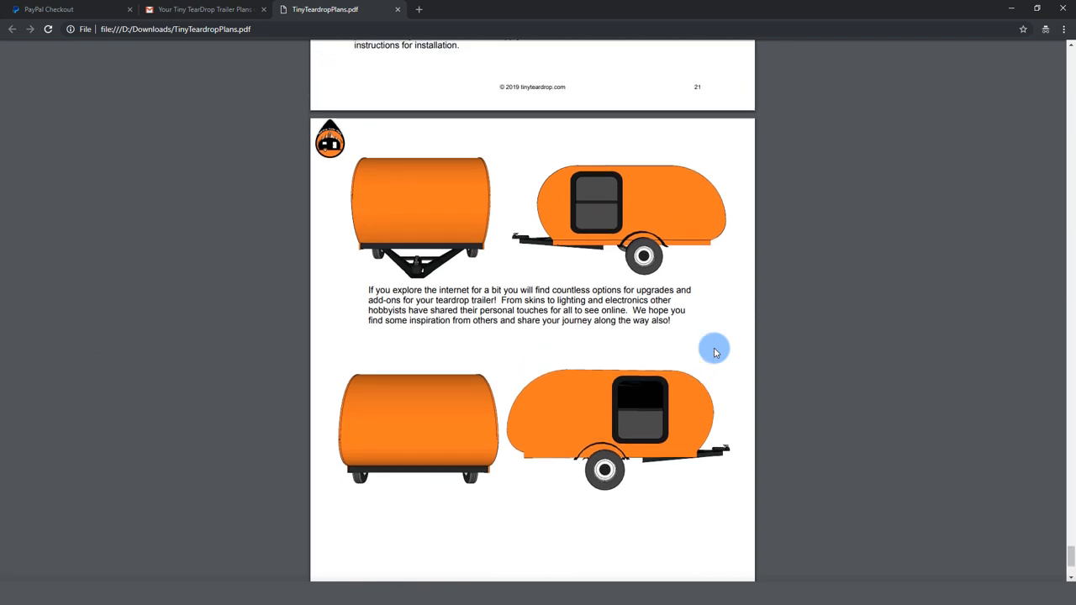
mouse_move(703, 326)
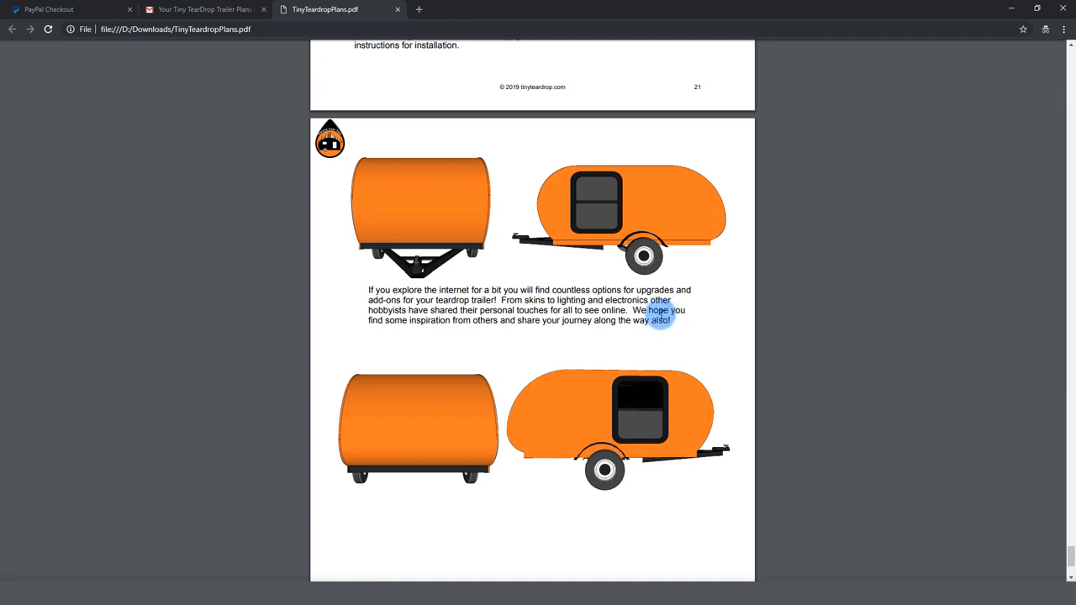
mouse_move(561, 278)
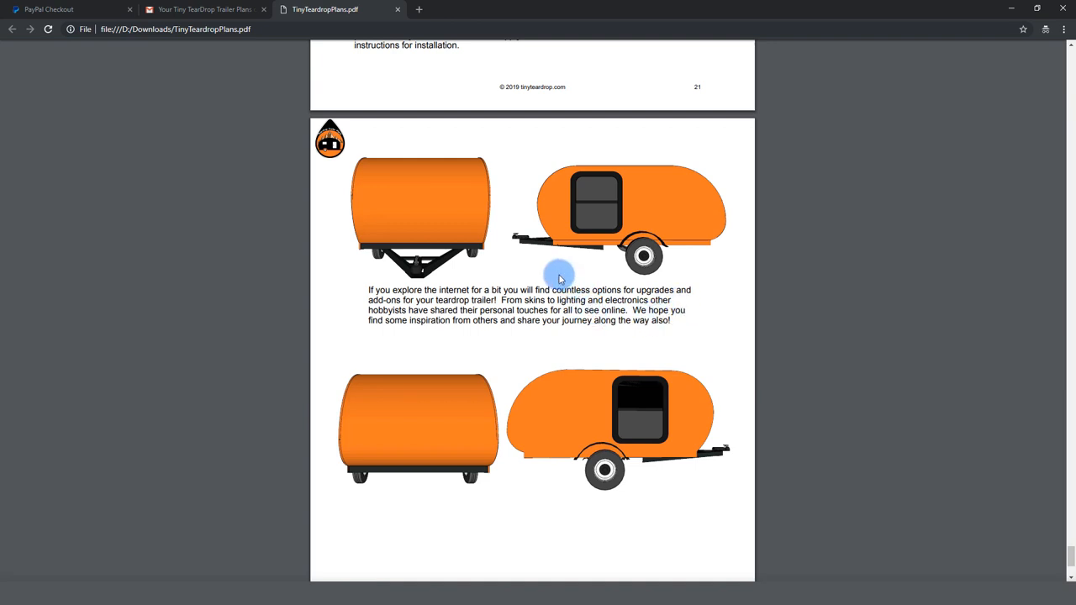
mouse_move(410, 201)
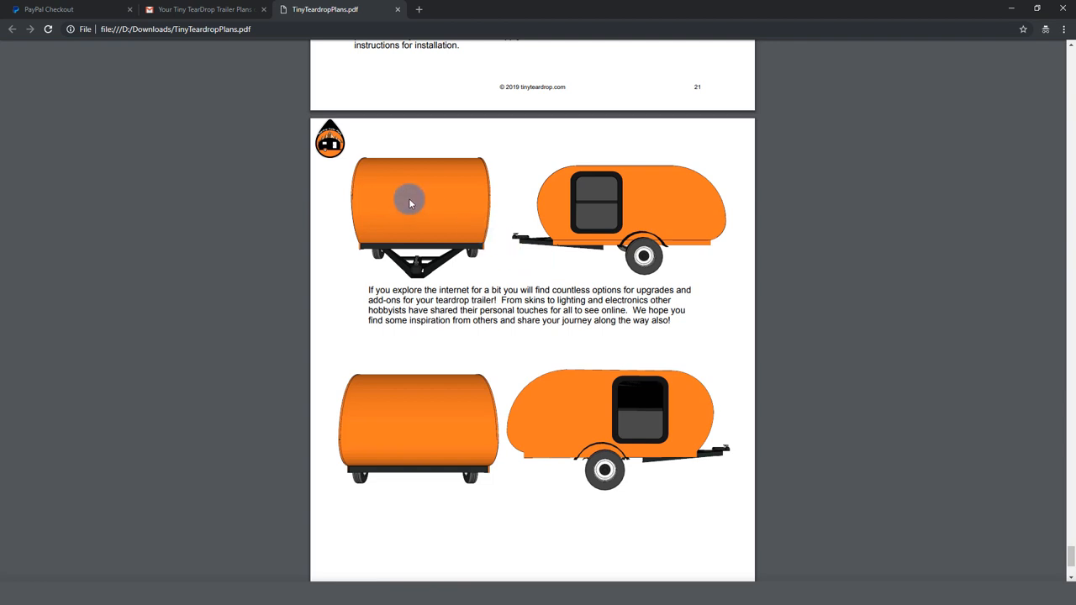
mouse_move(521, 205)
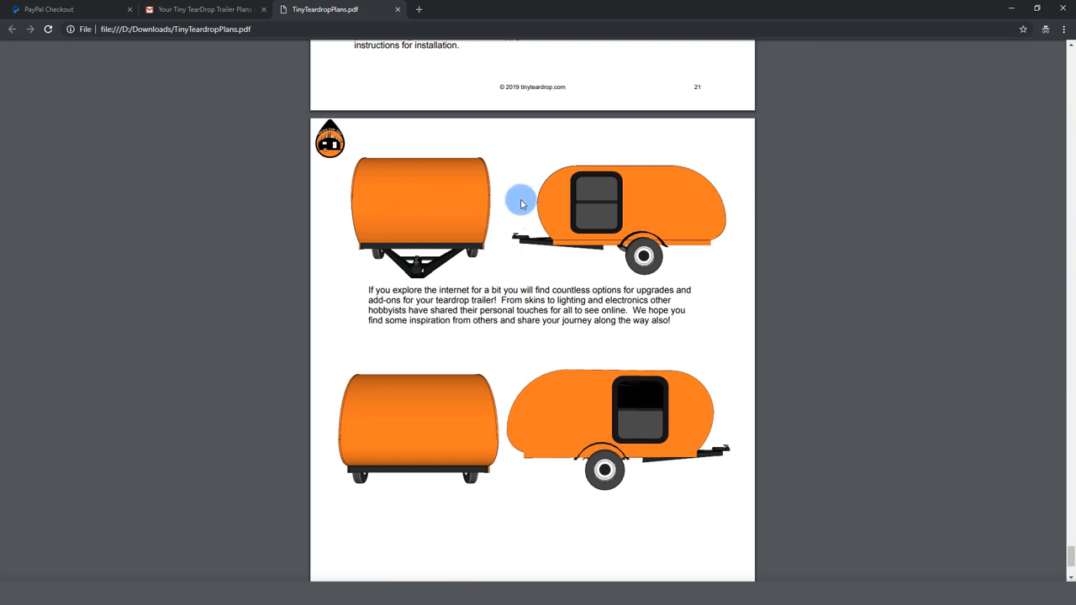
Return to the tinyteardrop.com cart tab and go to the shop's Contact page
left_click(50, 10)
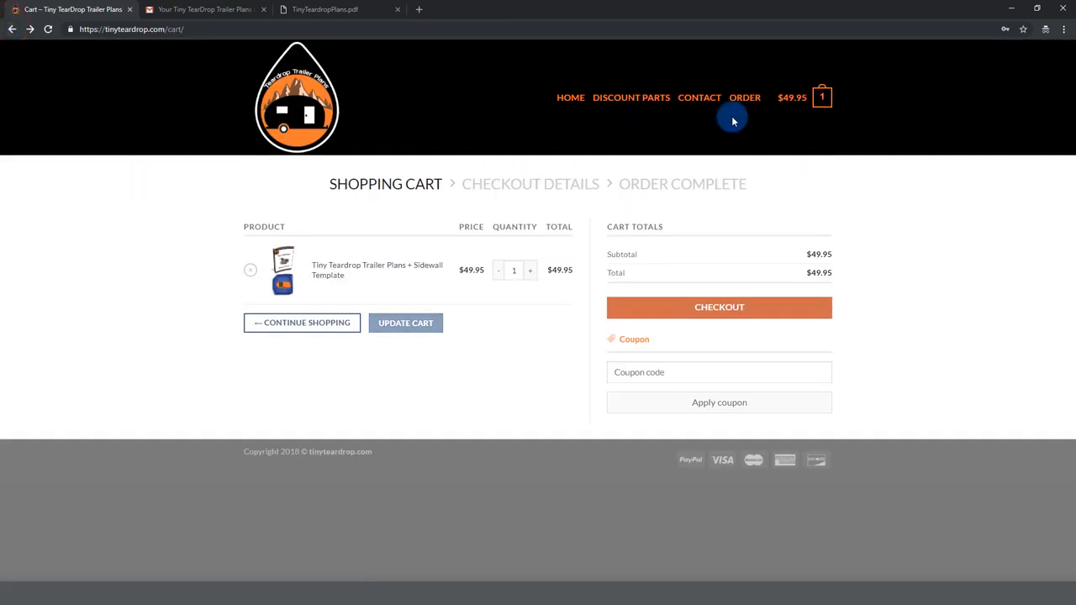
left_click(699, 96)
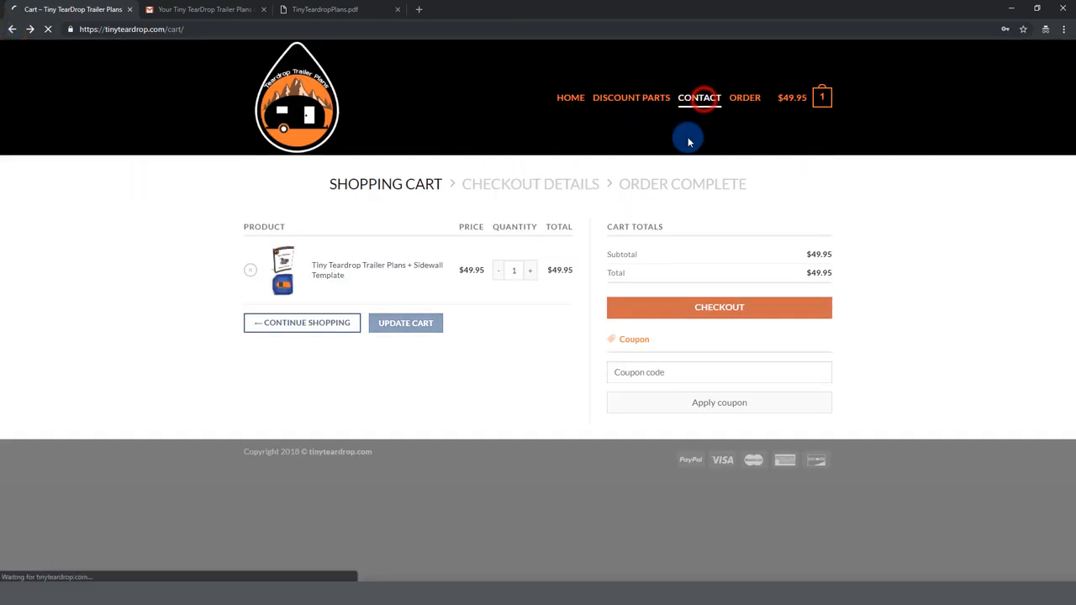
left_click(699, 97)
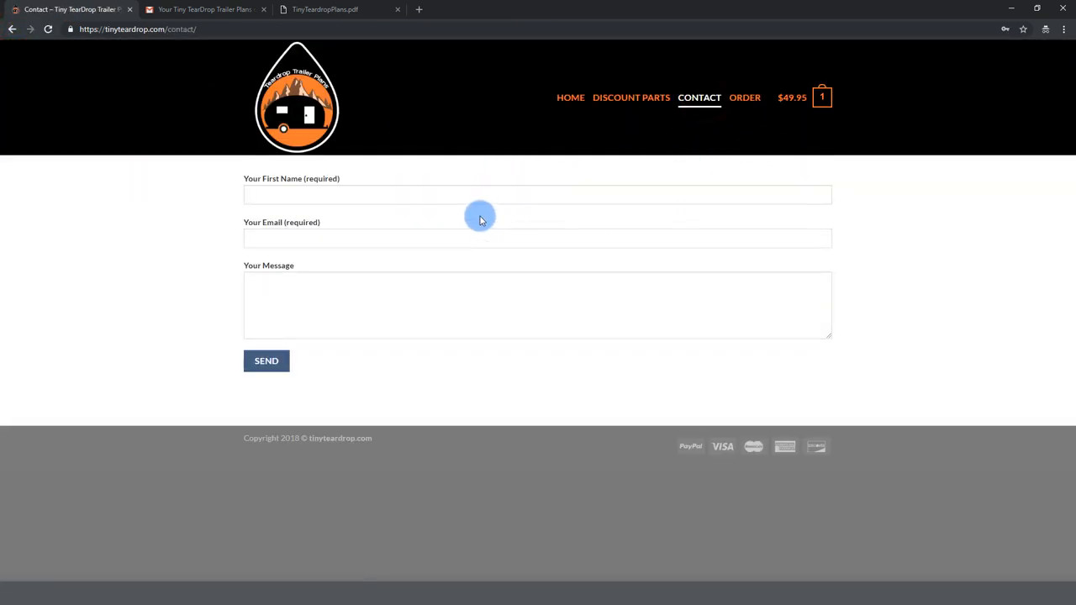